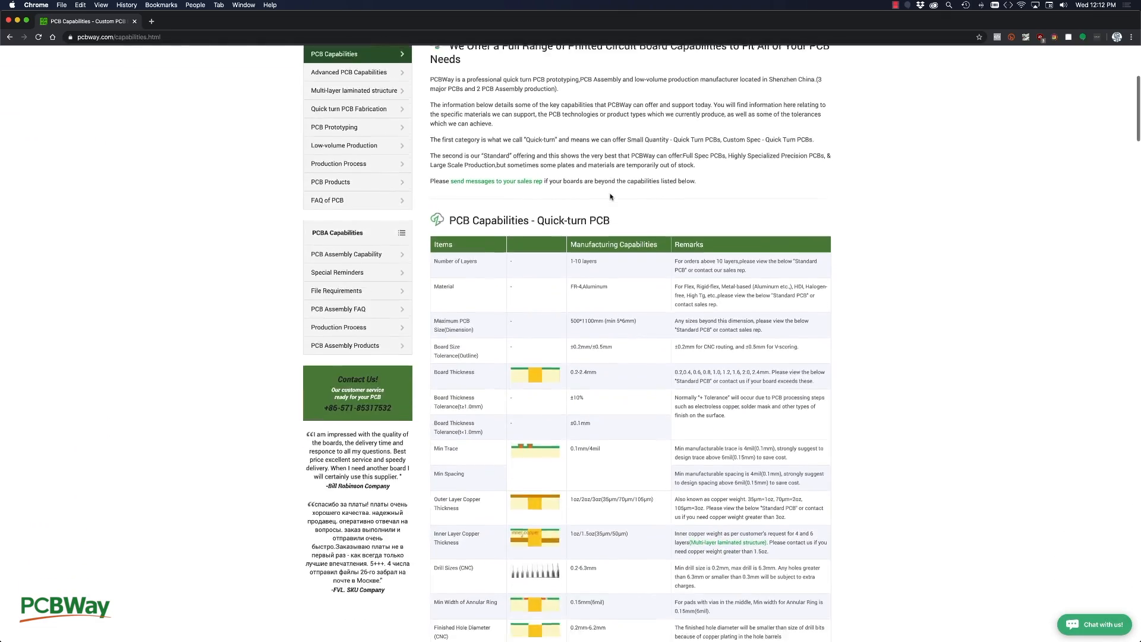
- Download the Ai_Demos_ESP32 repository ZIP and open the mlx90614_oled sketch from the Desktop
scroll("down", 3)
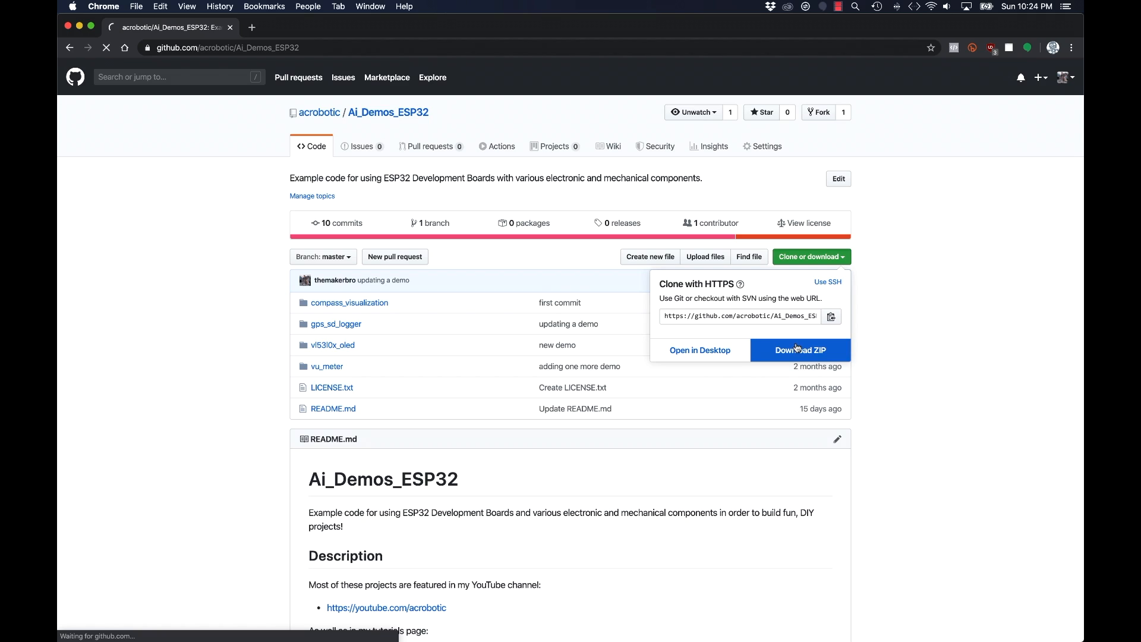
left_click(800, 350)
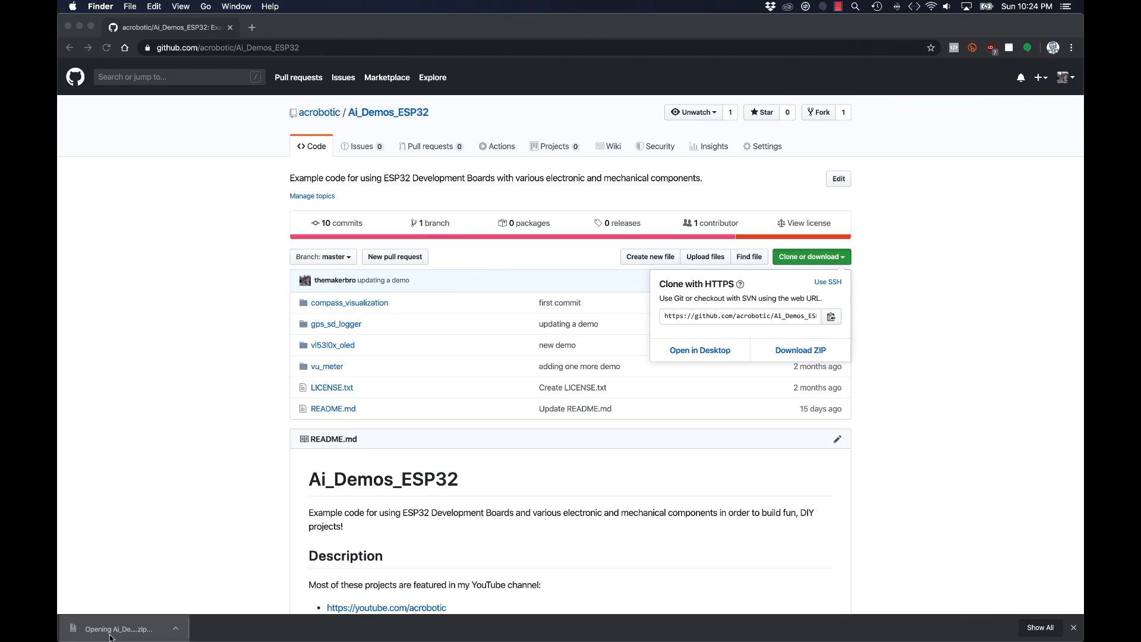
left_click(117, 629)
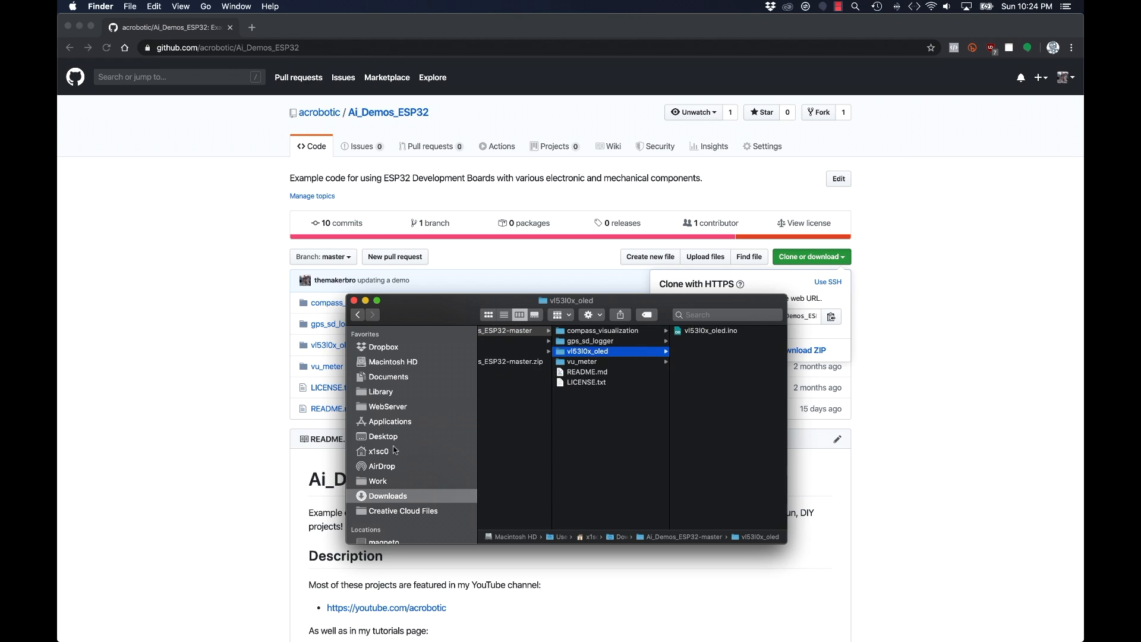
left_click(382, 435)
type("mlx90614_oled.ino")
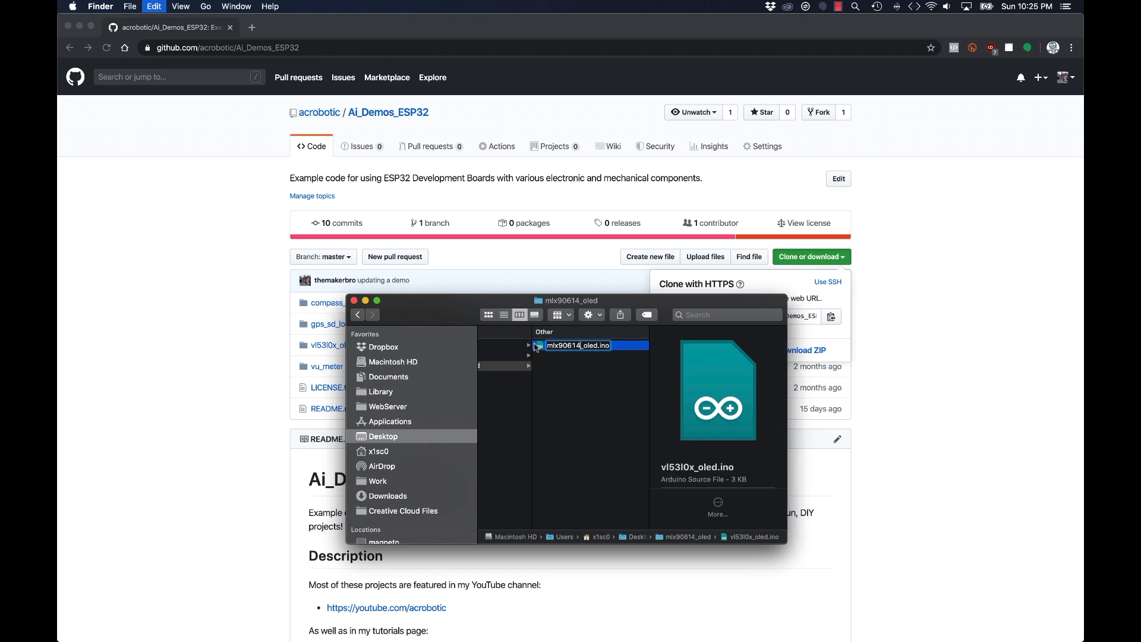
double_click(578, 345)
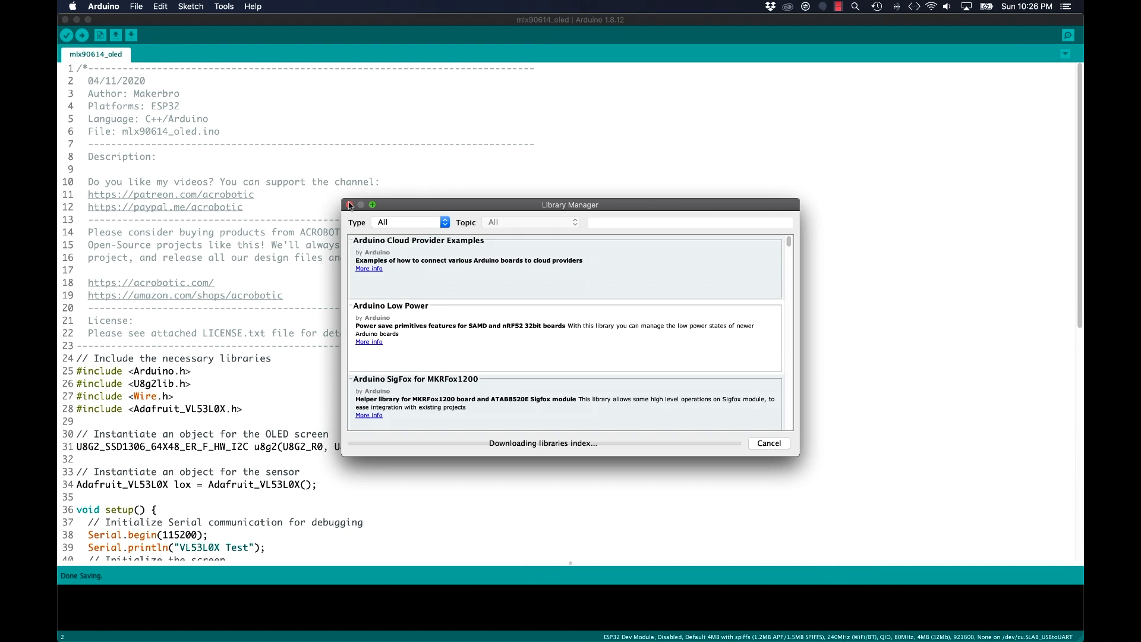
- Install the Adafruit MLX90614 Library and the U8g2 library via Library Manager
type("mlx90614")
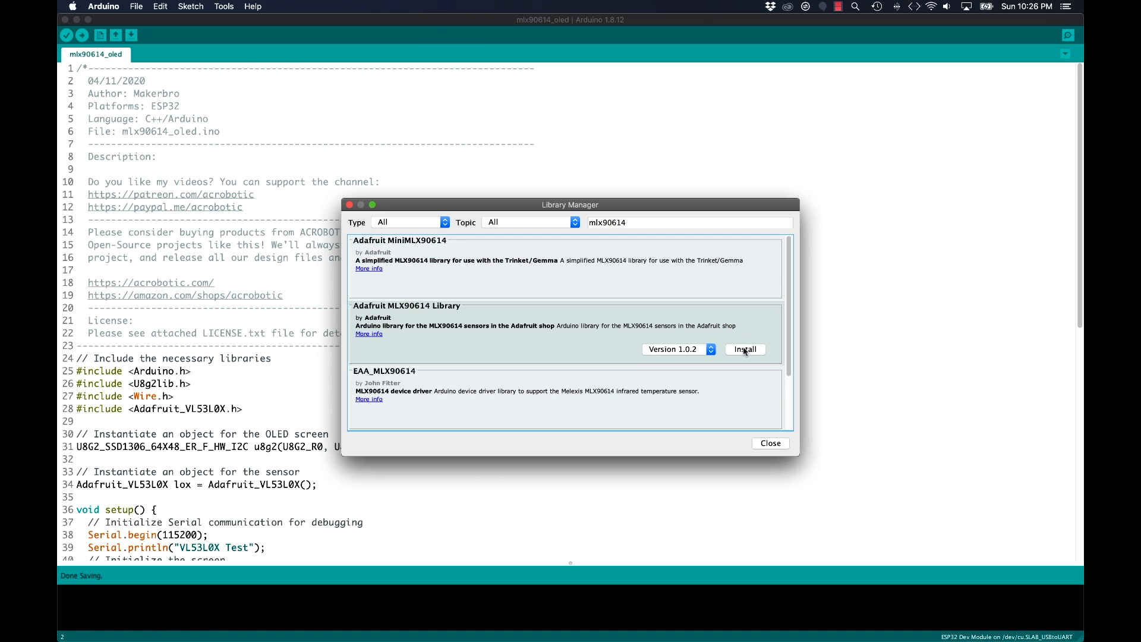
left_click(744, 349)
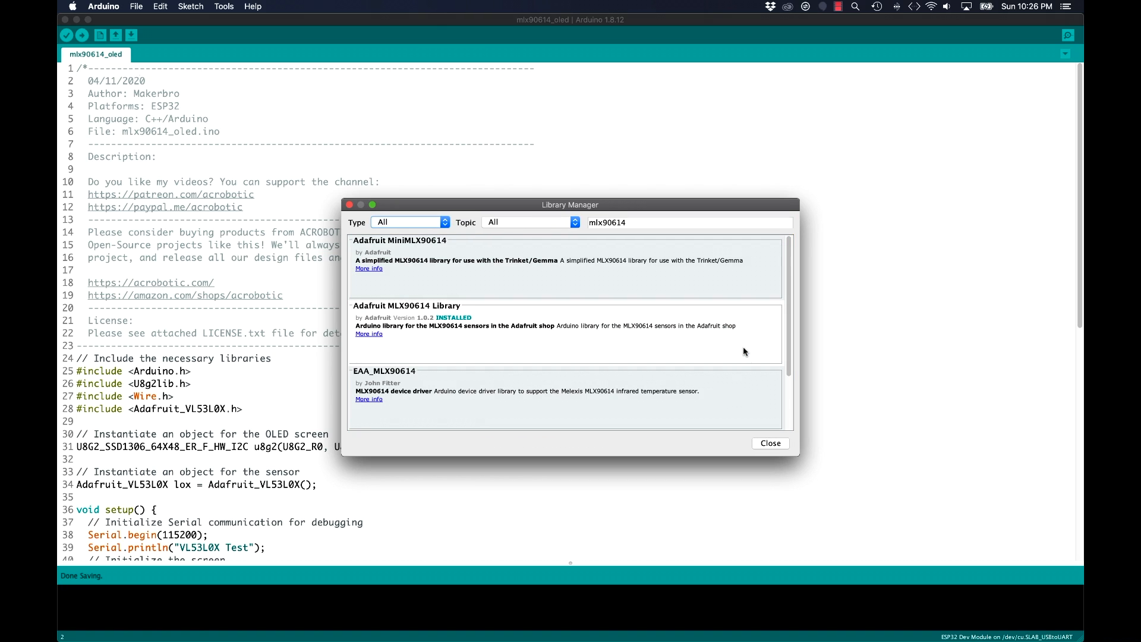
type("u8g2")
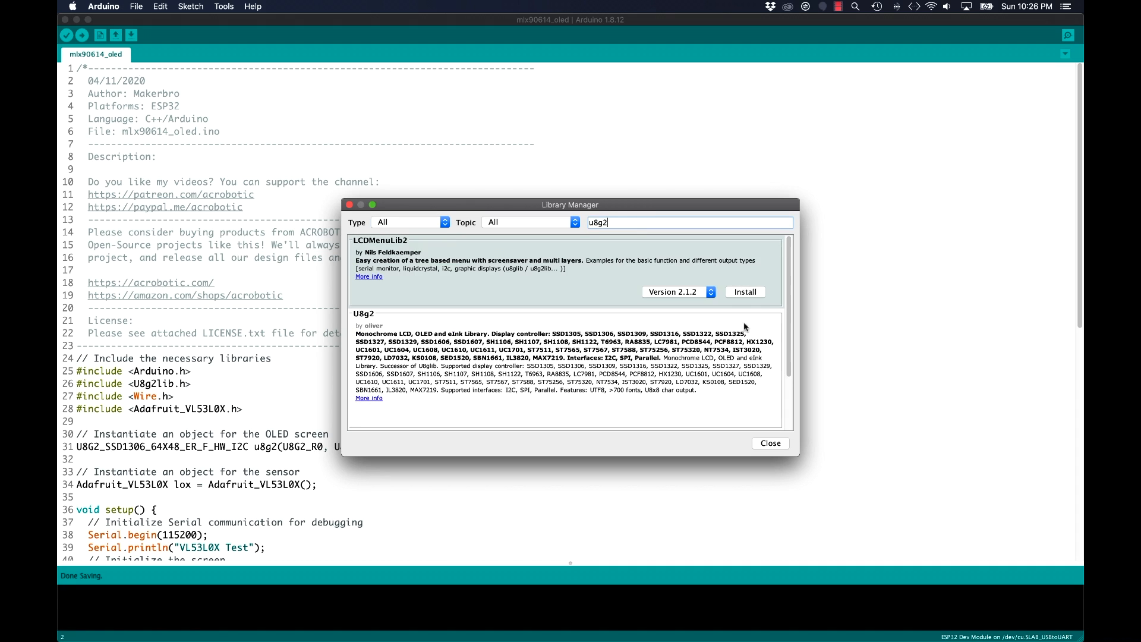
left_click(743, 292)
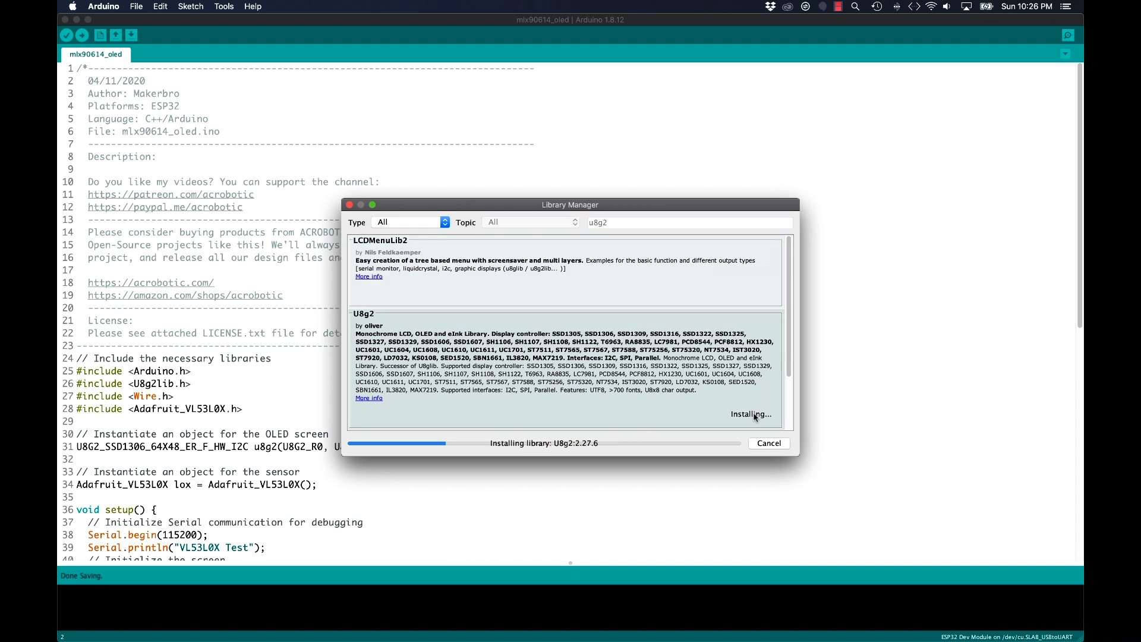
left_click(136, 5)
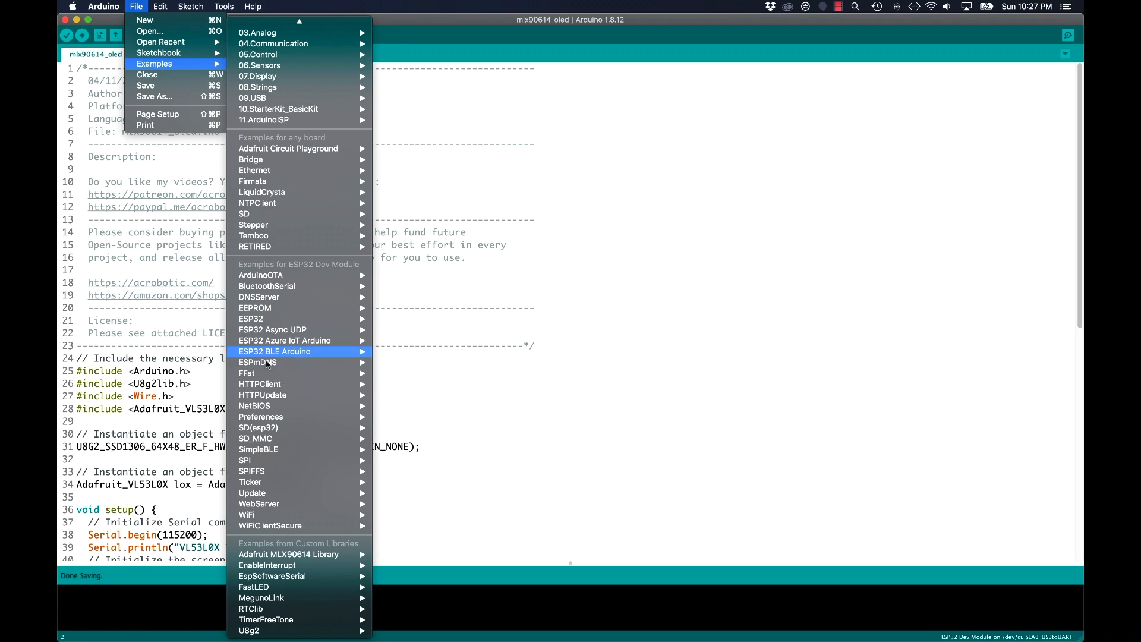
mouse_move(289, 554)
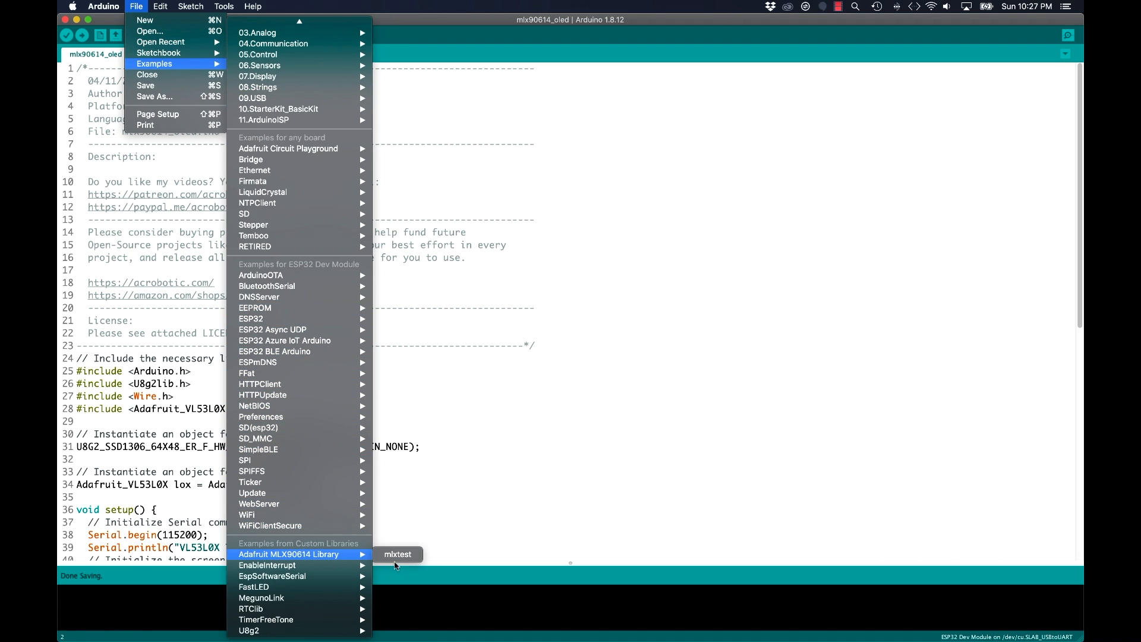
- Upload the mlxtest example to the ESP32 and watch temperatures in Serial Monitor at 9600 baud
left_click(398, 554)
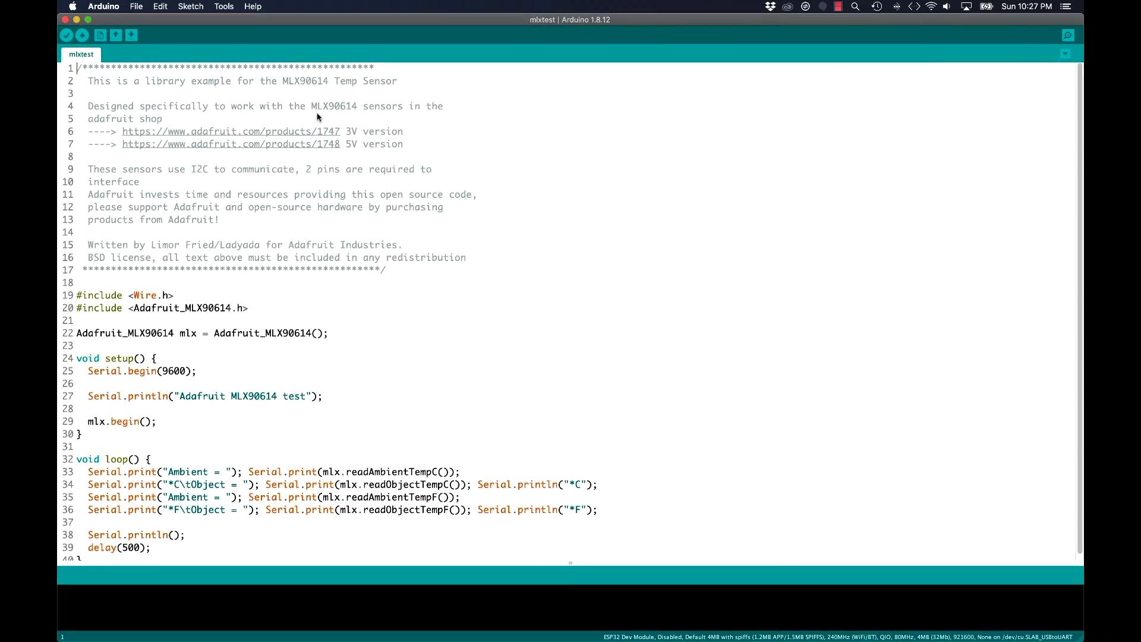
left_click(192, 7)
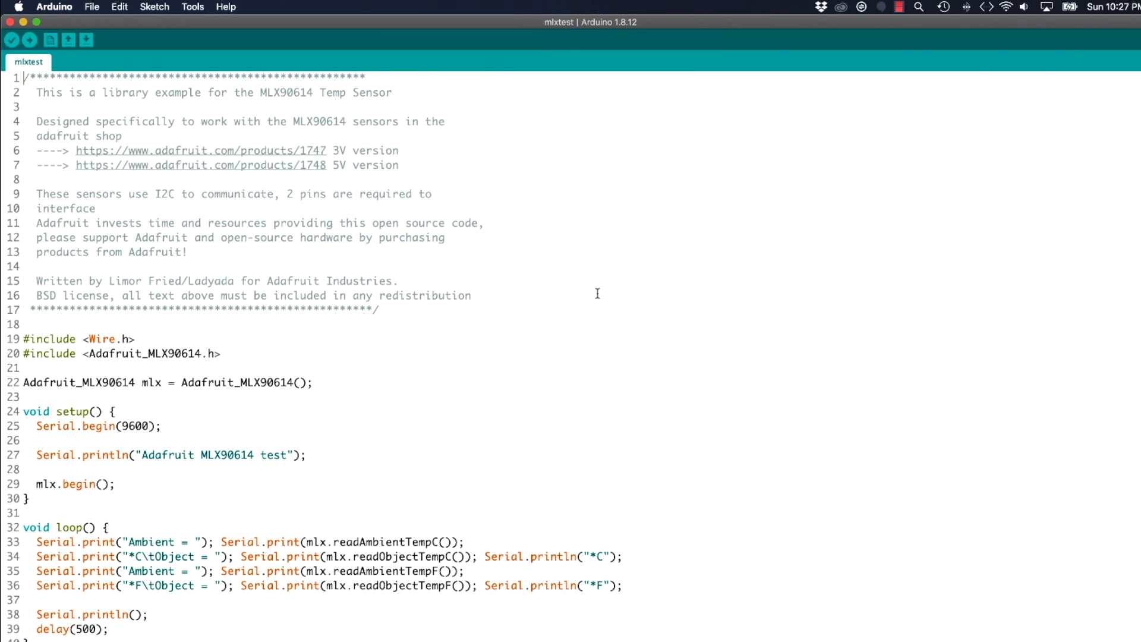
left_click(82, 36)
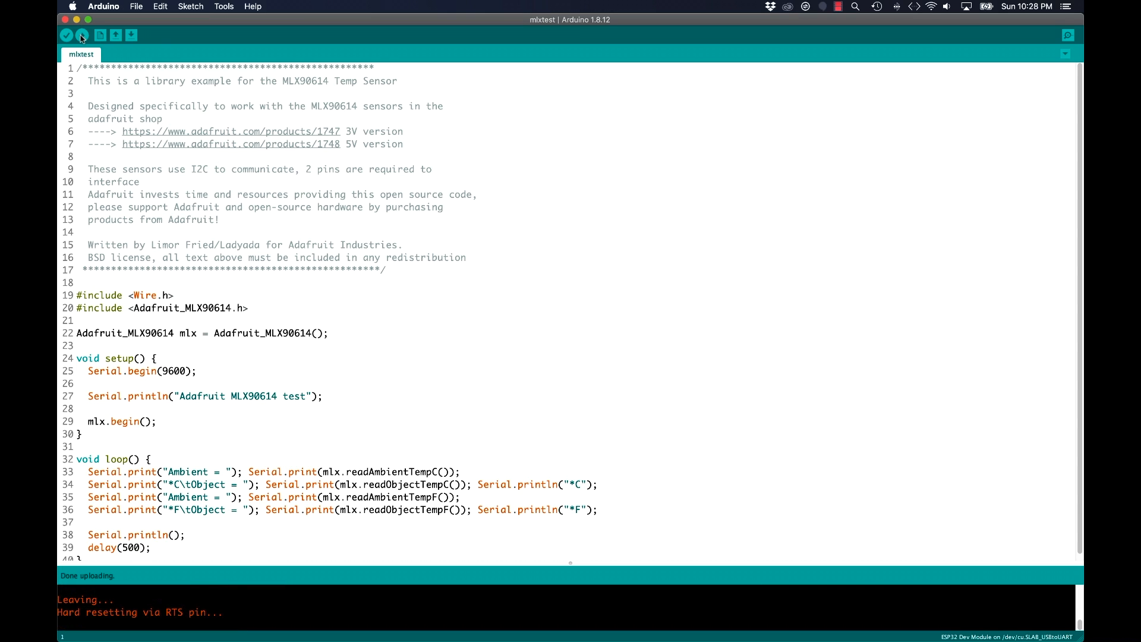
left_click(499, 389)
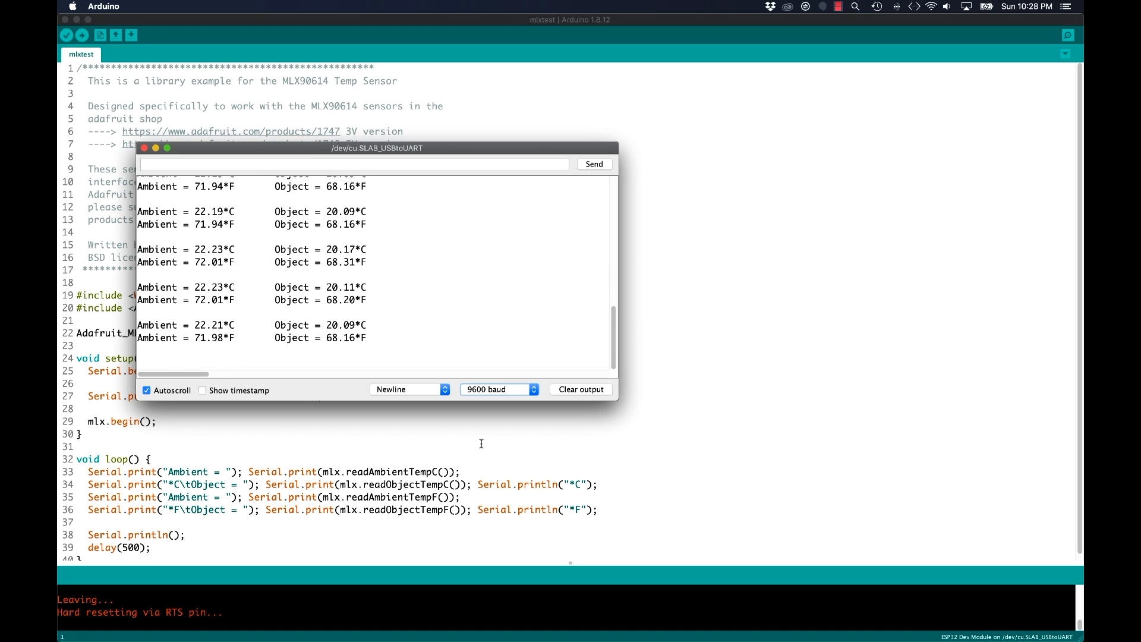
- In mlx90614_oled, comment after u8g2.setBusClock(100000) that 400kHz I2C won't work with the sensor
left_click(143, 148)
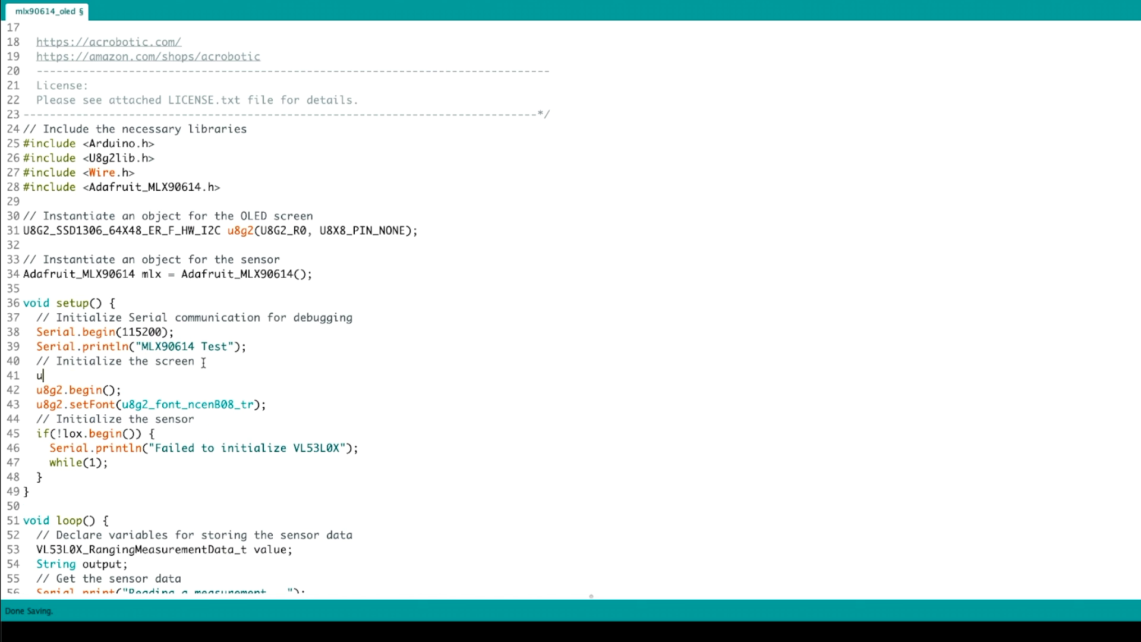
type("8g2.setBusClock(1")
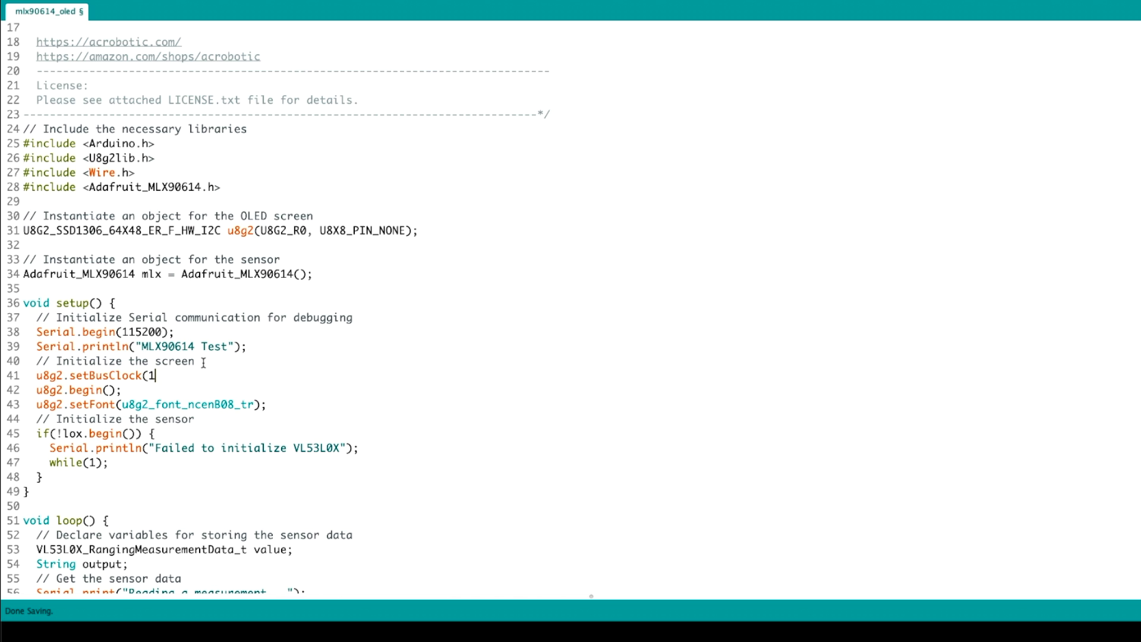
type("00000); // default 4")
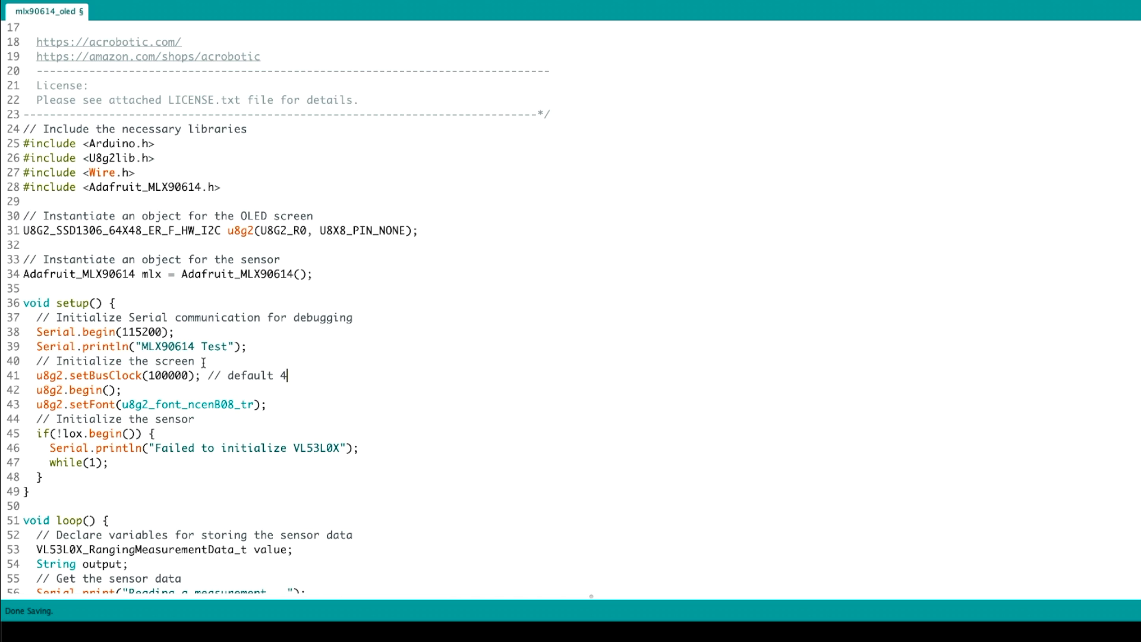
type("00kHz i2c speed doesn't")
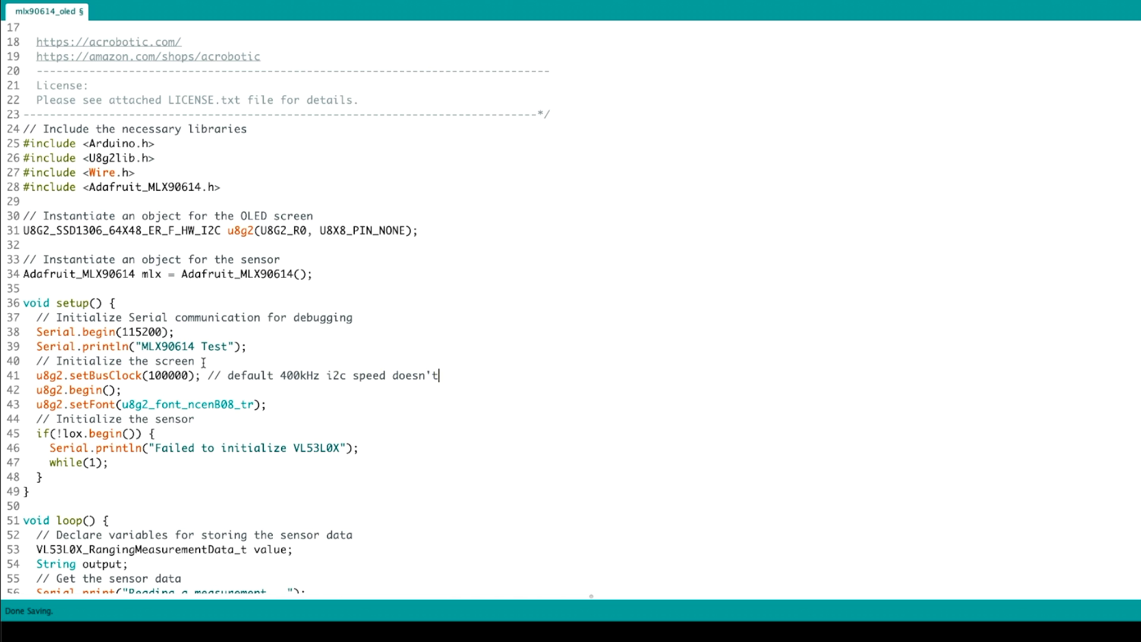
type("work with the")
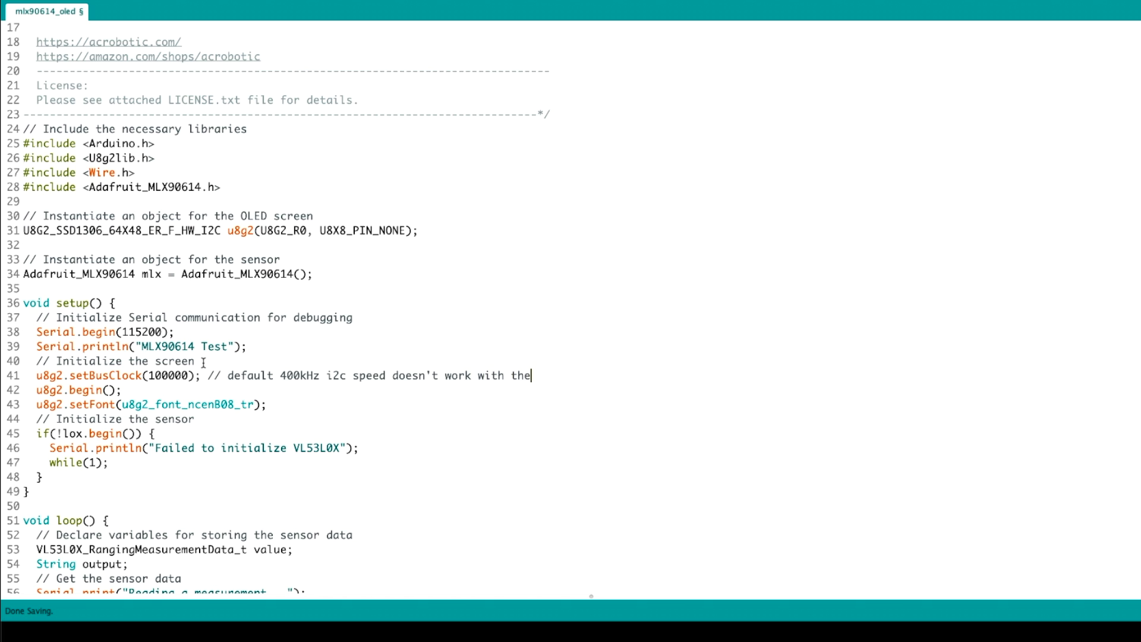
type("sensor")
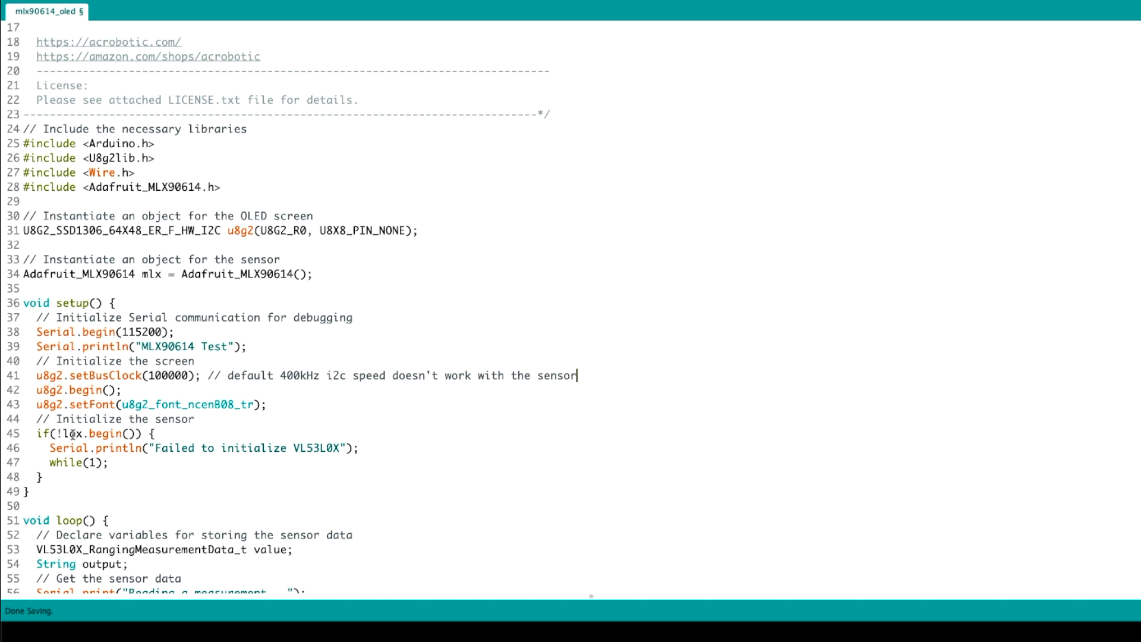
scroll("down", 3)
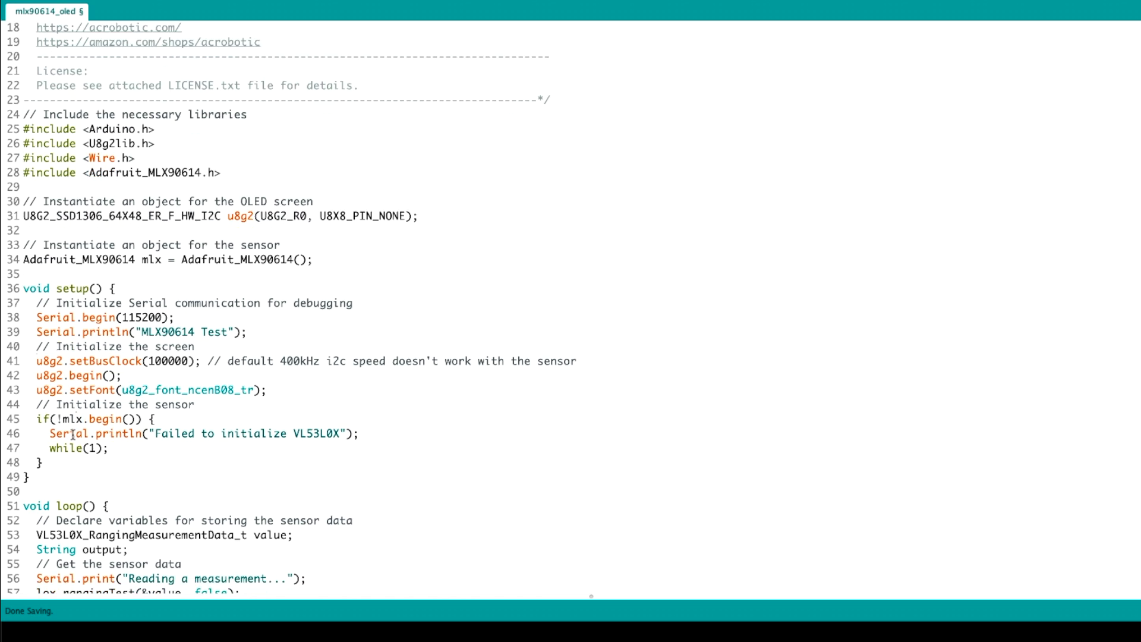
scroll("down", 3)
type("dou")
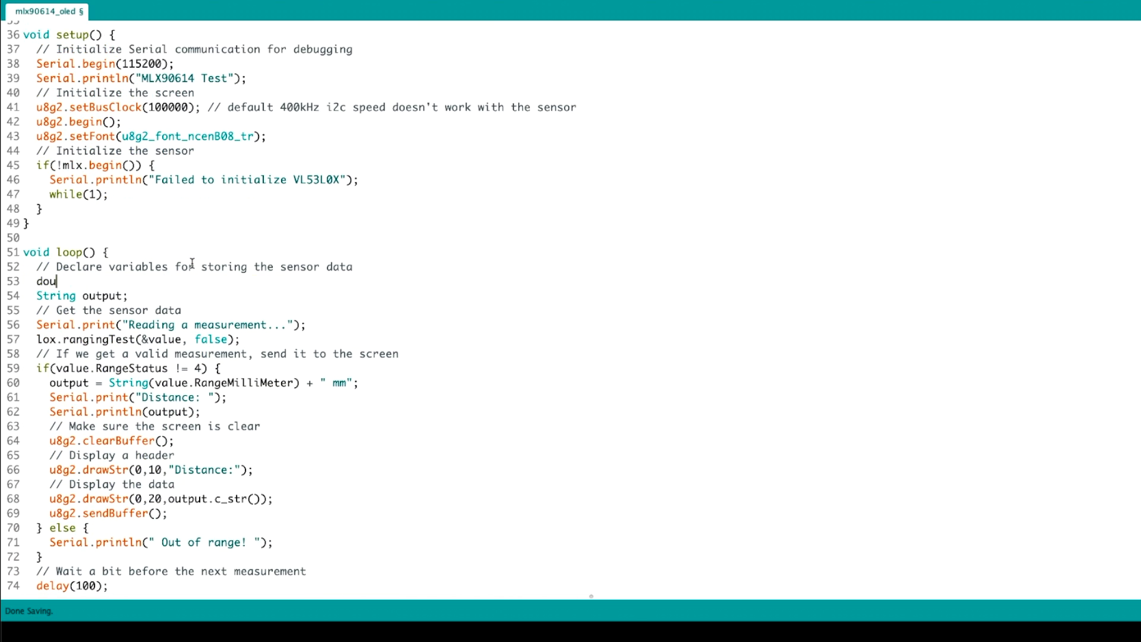
- Declare temp_obj and temp_amb, and read temp_amb with mlx.readAmbientTempC() in degrees C
type("ble temp_")
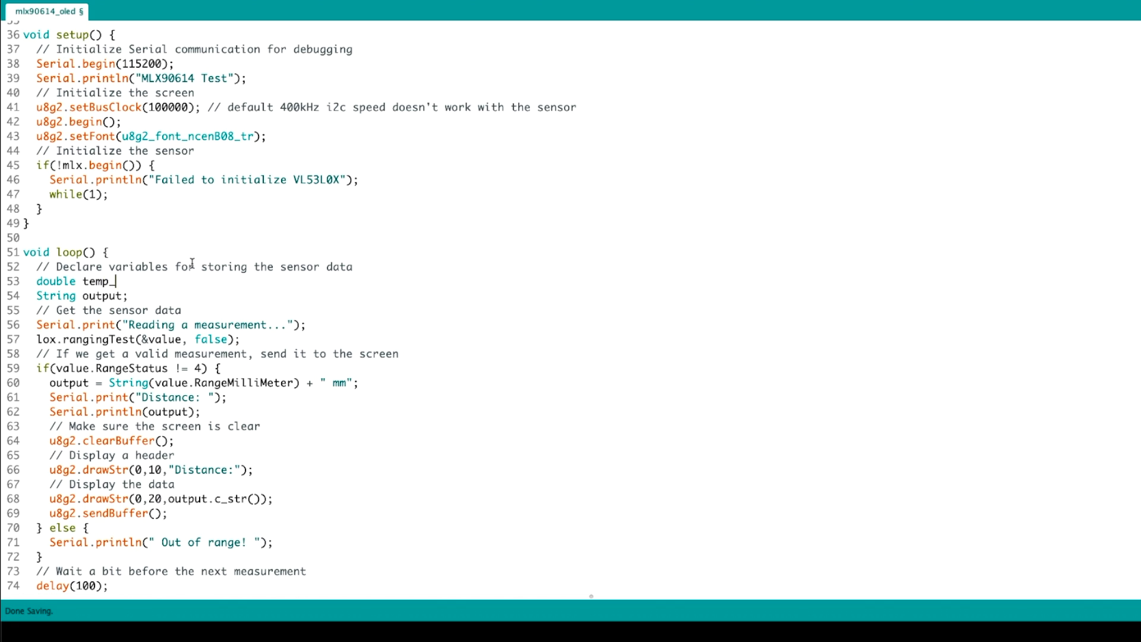
type("obj, temp_amb;")
left_click(138, 339)
type("// Temperature of the")
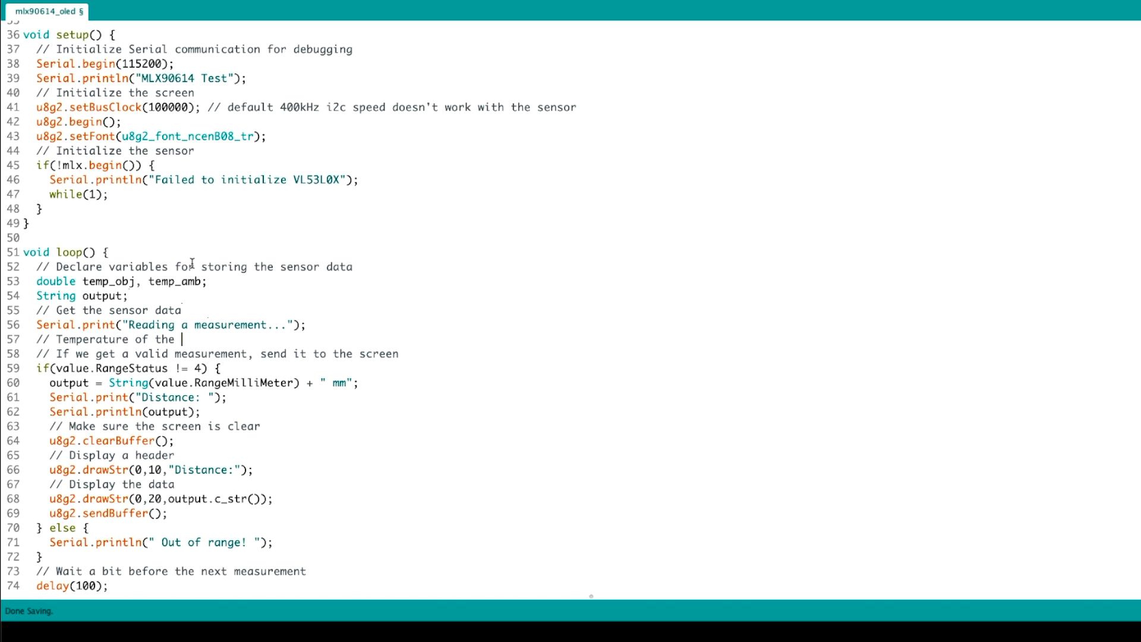
type("sensor itself")
type("temp_amb =")
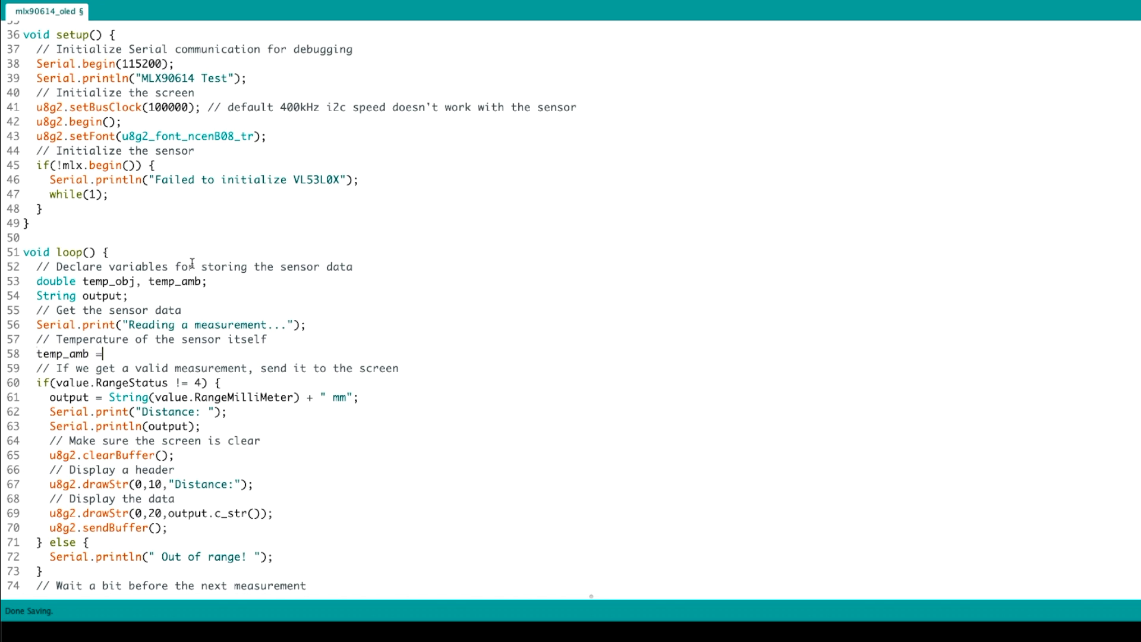
type("mlx.readAmbientT")
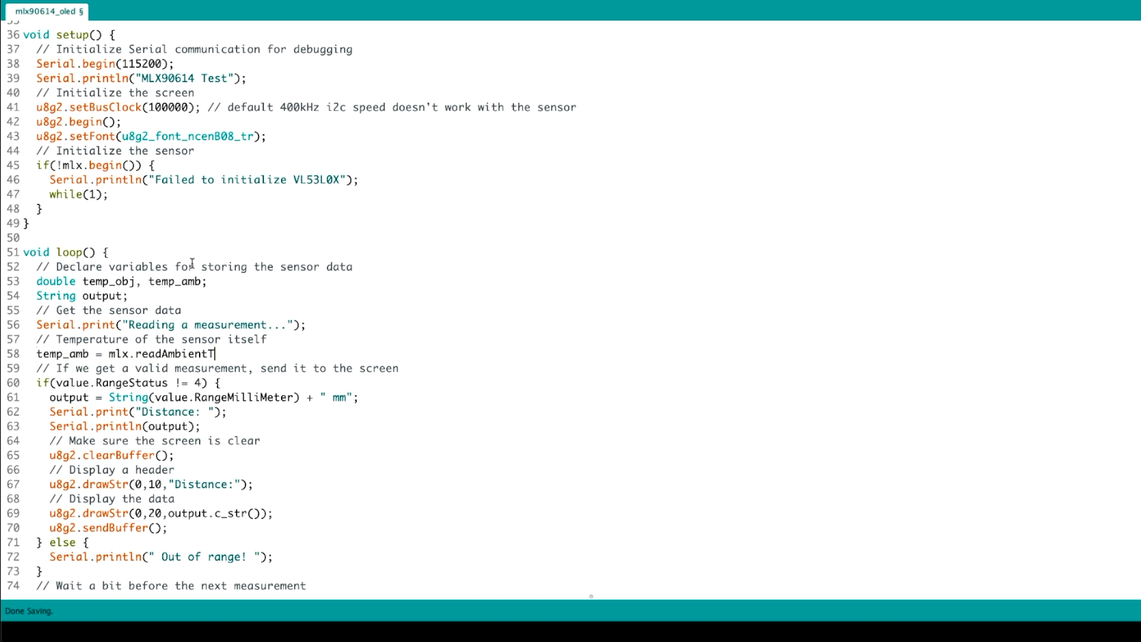
type("empC(); // in deg")
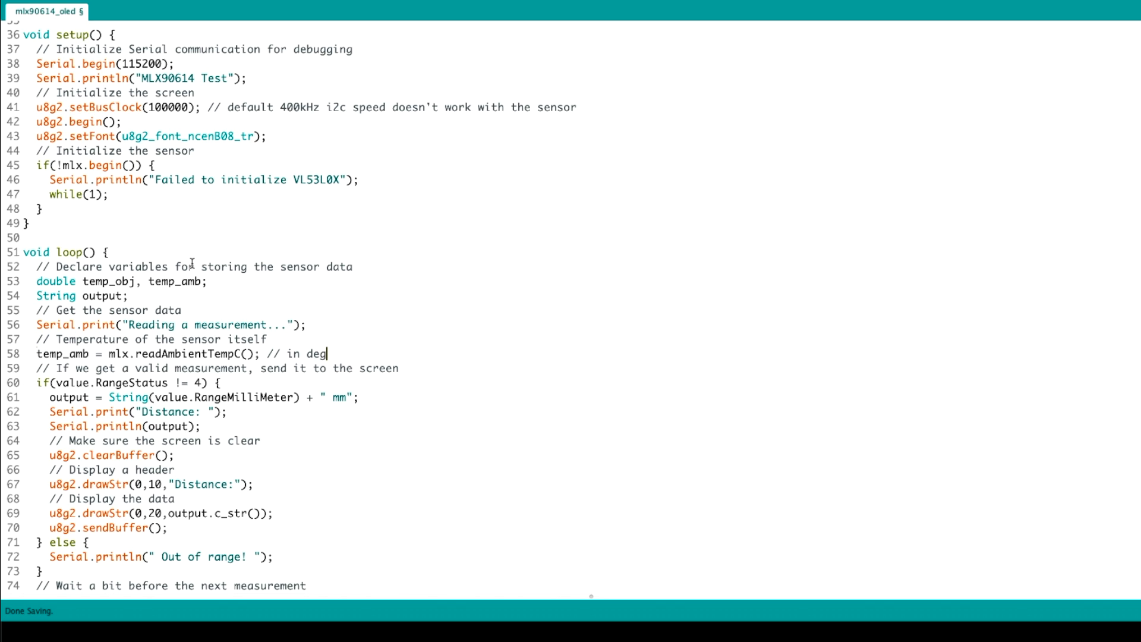
type("rees C, use readAmbientTempF for Farenheit")
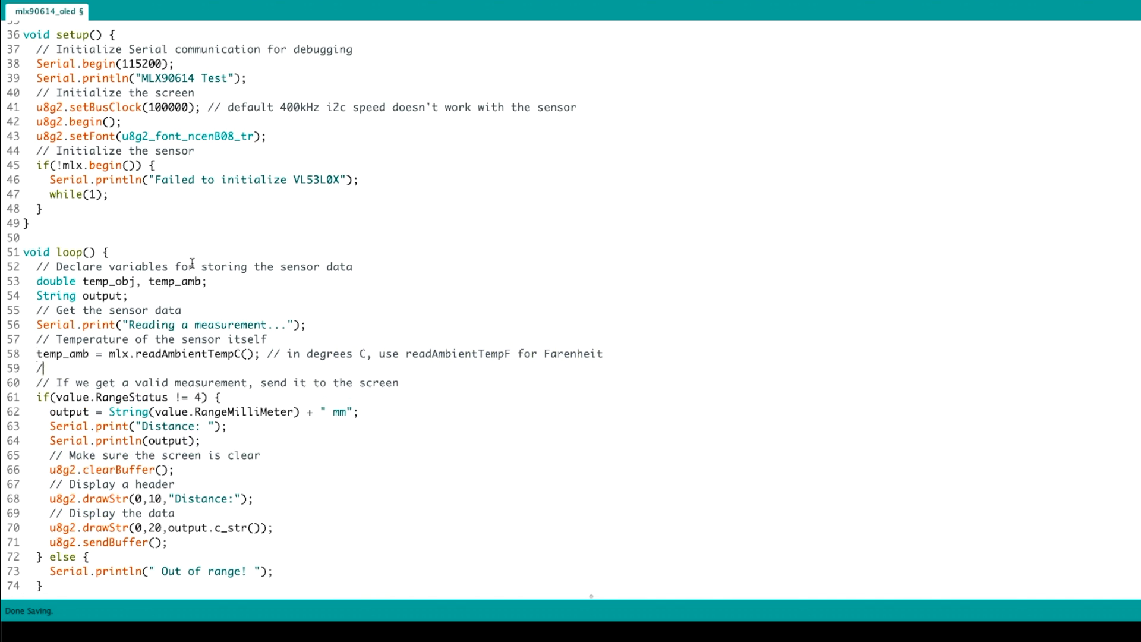
- Read temp_obj with mlx.readObjectTempC(), output temp_amb, and upload the sketch to the ESP32
type("/ Temperature of the obje")
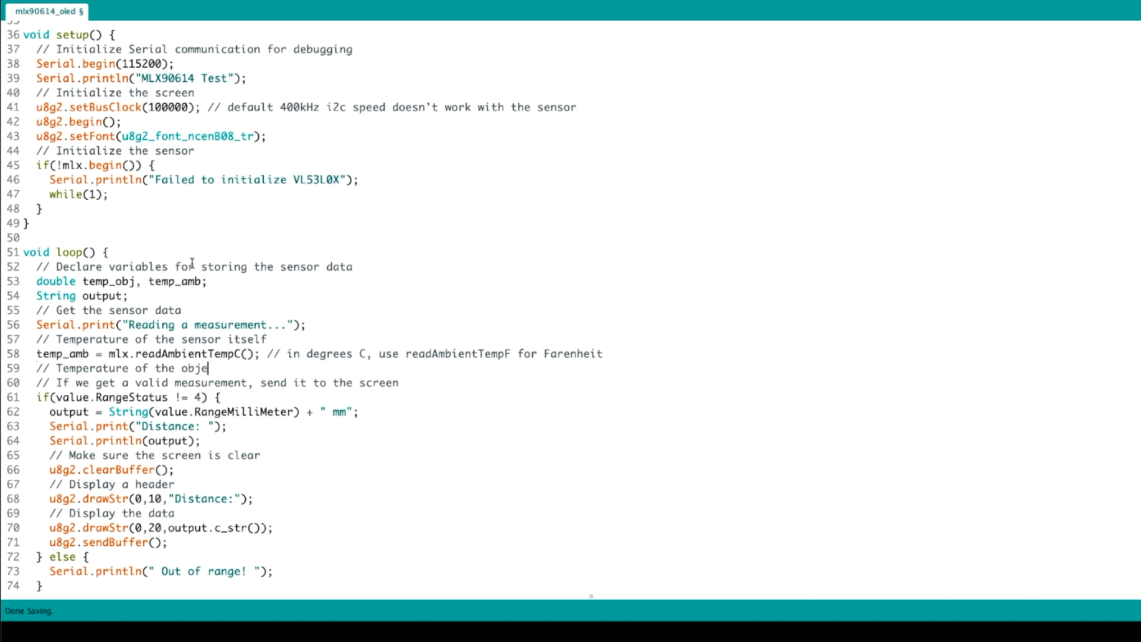
type("ct in the sensor's 90-degree field of view")
type("temp")
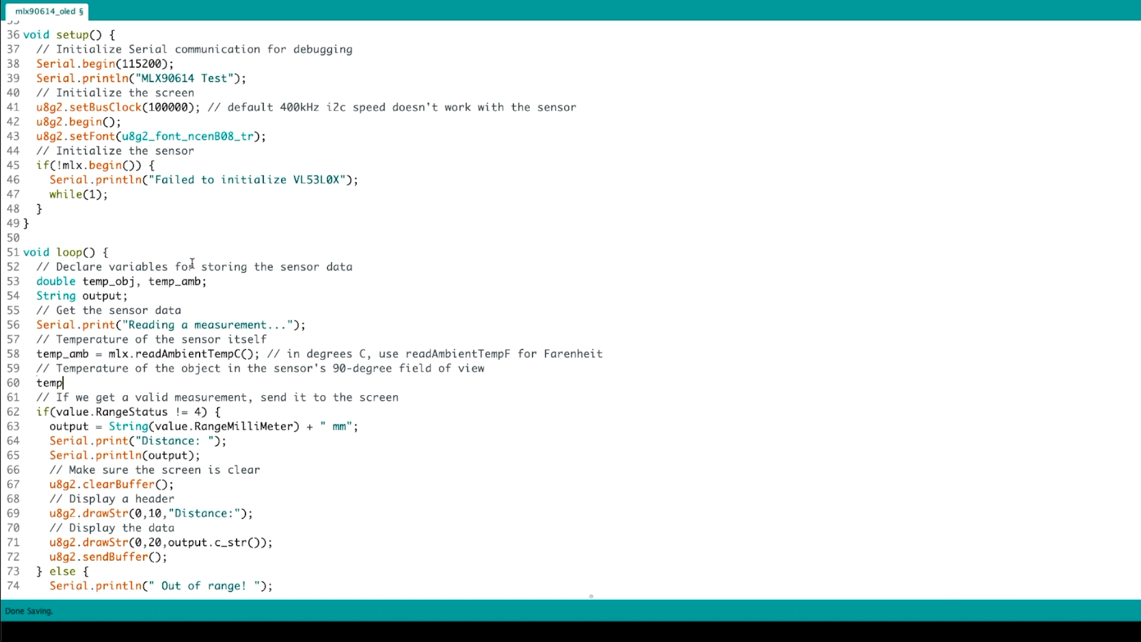
type("_obj = mlx.readObjectTempC();")
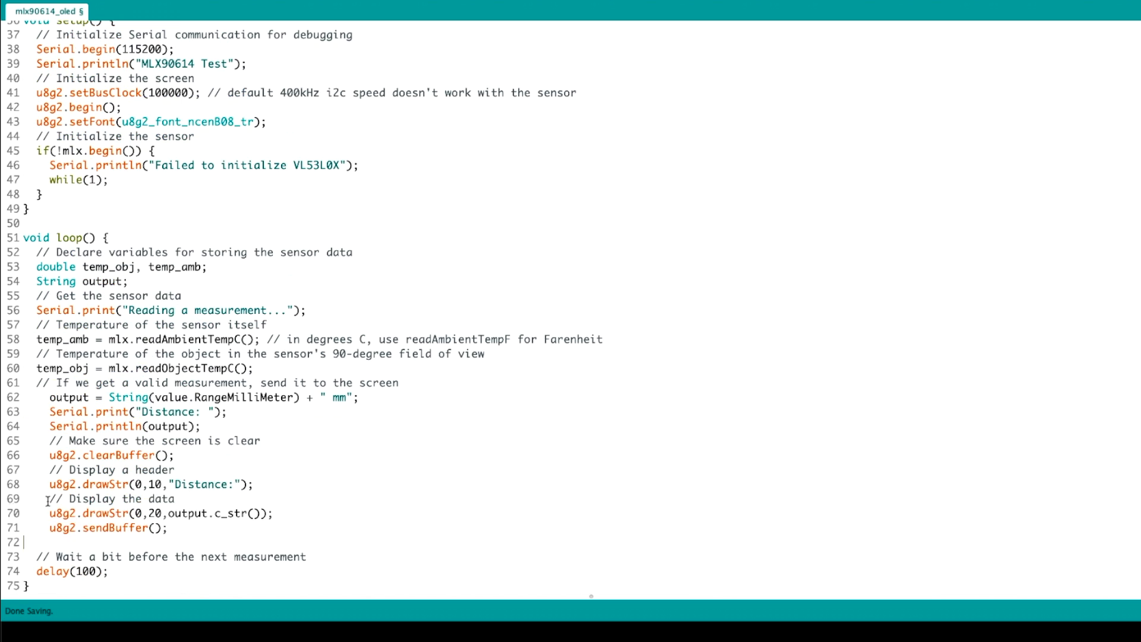
type("temp_amb")
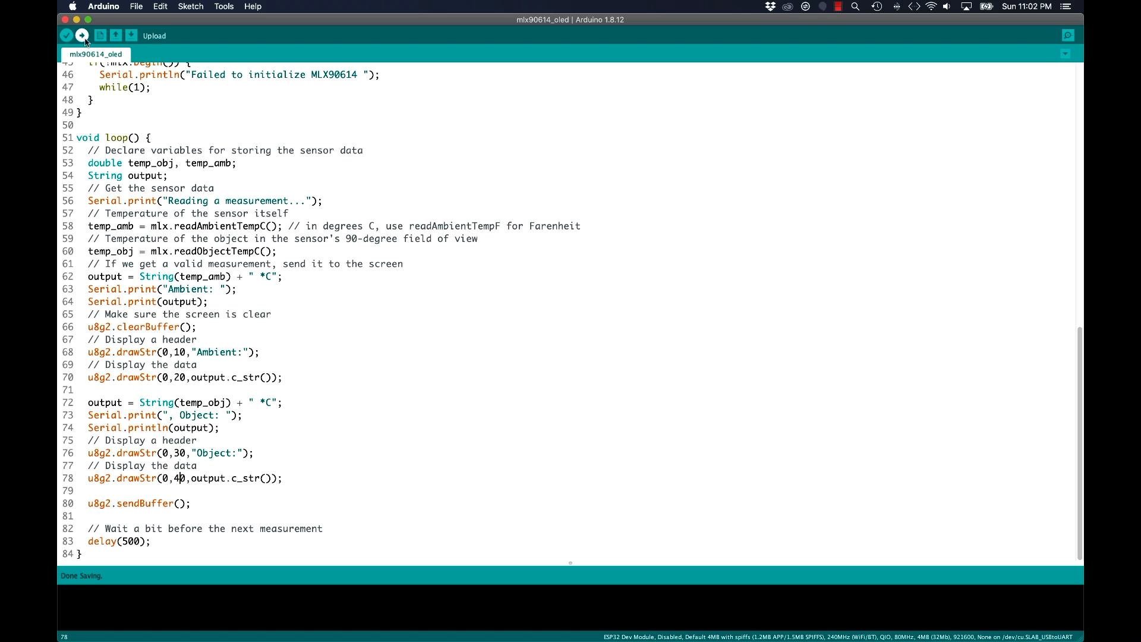
left_click(82, 35)
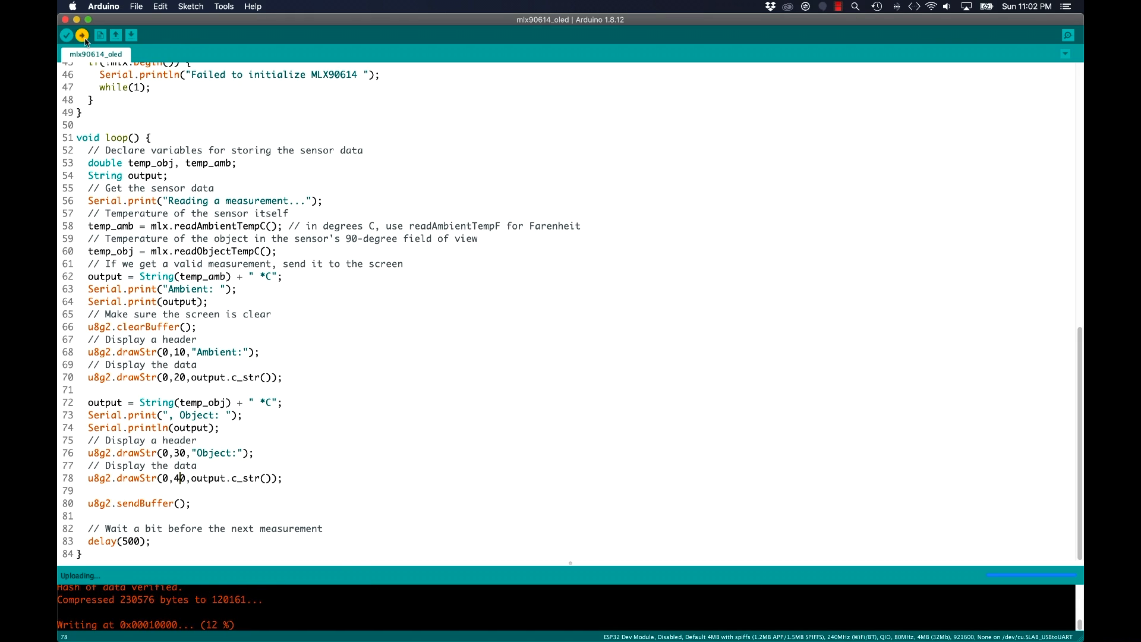